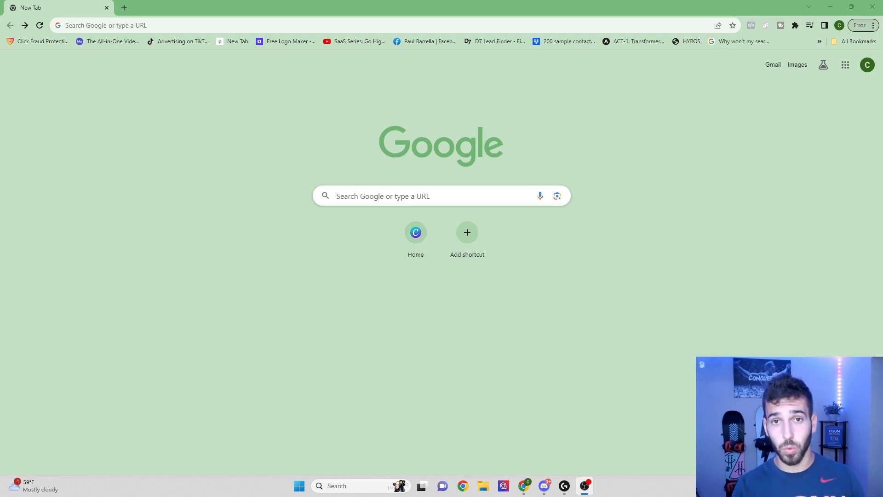
# Search Google for 'barbers near me' and open the full nearby barber shop list.
pyautogui.click(420, 195)
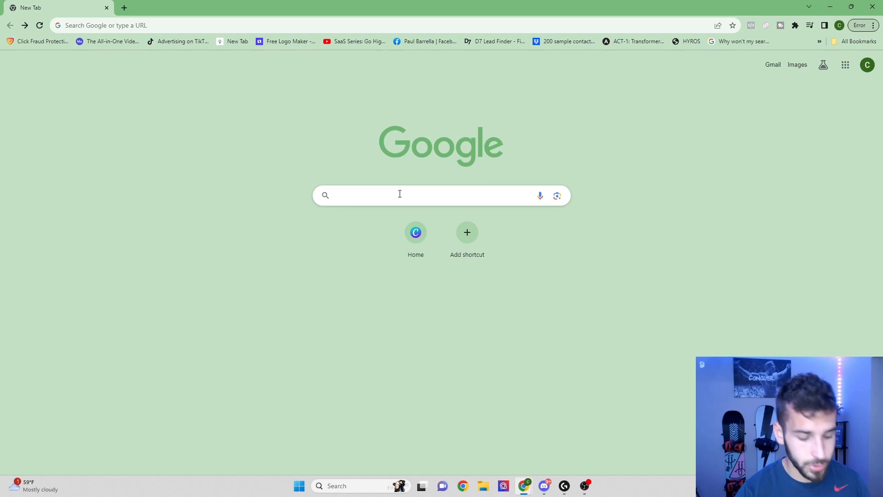
pyautogui.write('barbers near me')
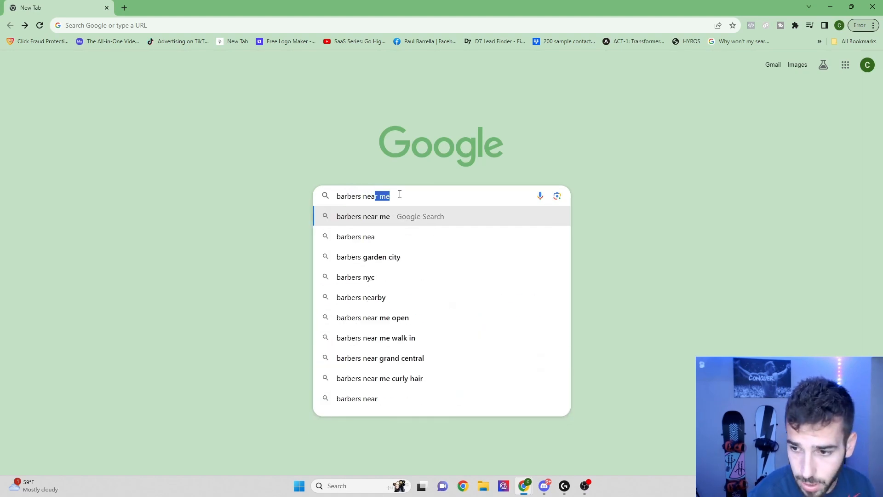
pyautogui.press('Enter')
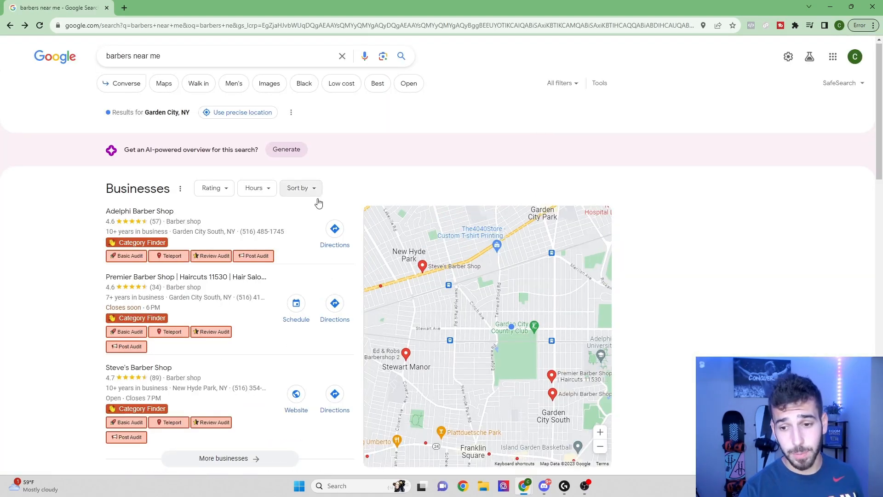
pyautogui.scroll(-3)
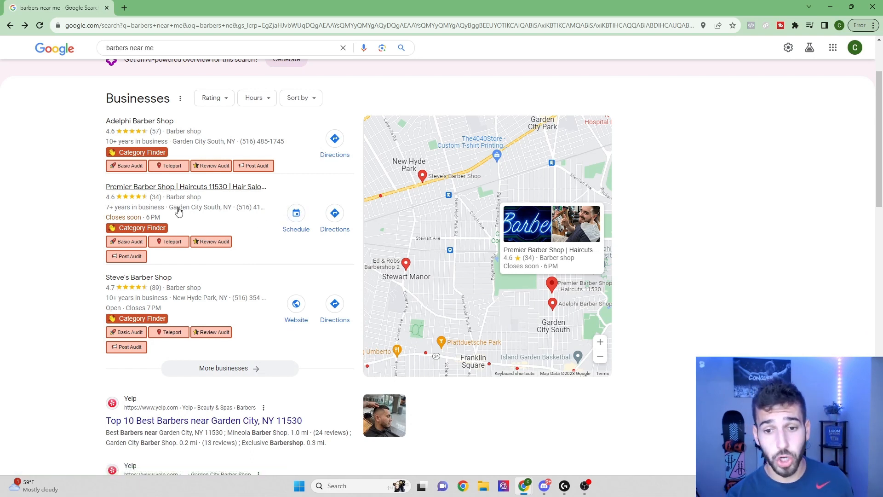
pyautogui.click(138, 120)
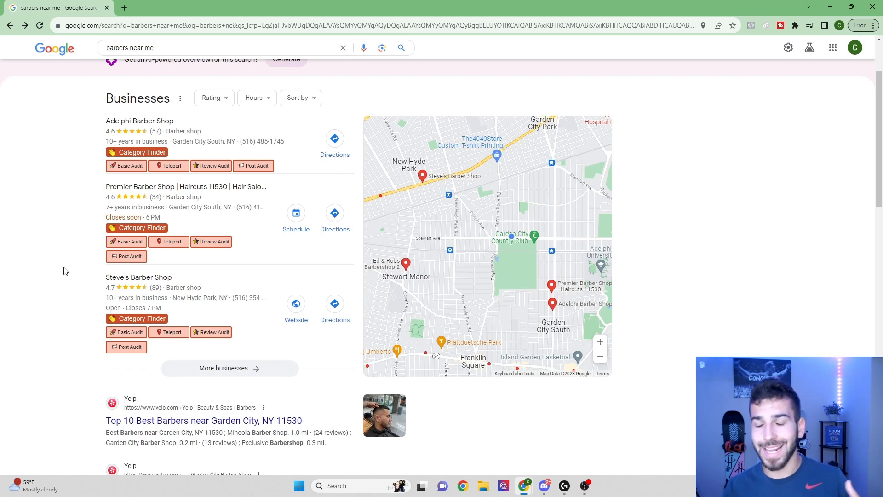
pyautogui.moveTo(148, 386)
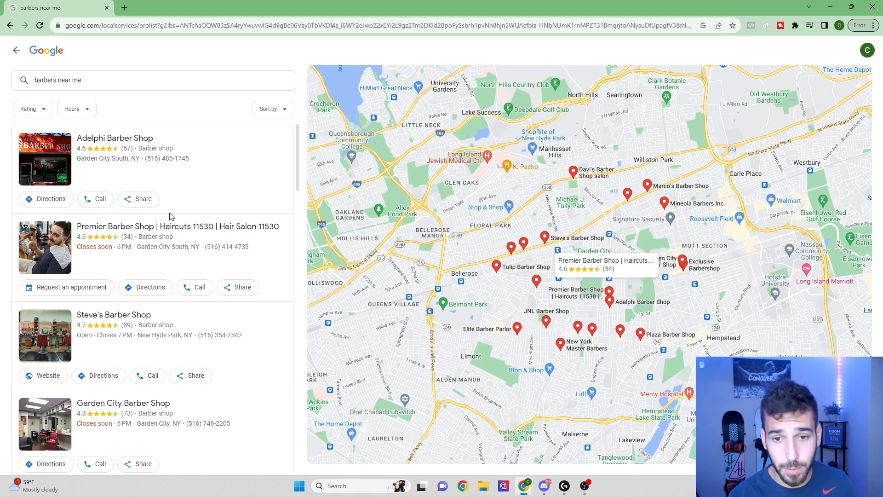
# Page forward through the barber listings to shops like Emilio's and Twins Barber Shop.
pyautogui.scroll(-3)
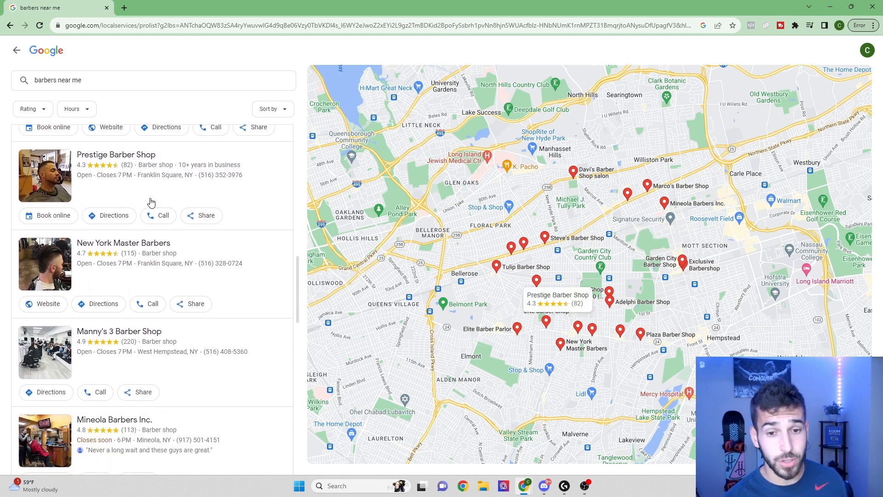
pyautogui.scroll(-3)
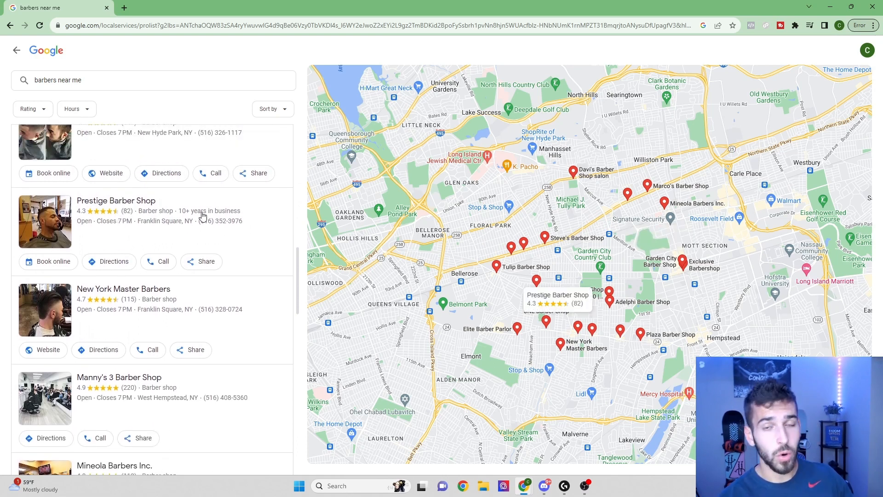
pyautogui.scroll(-3)
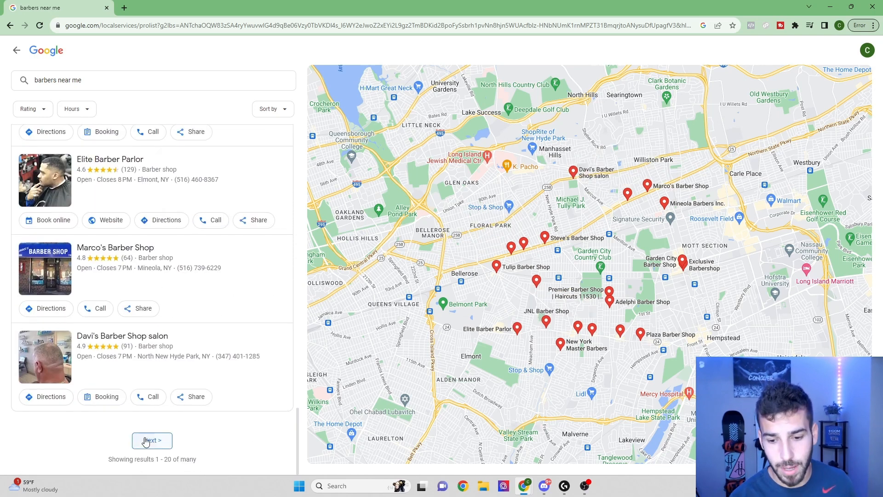
pyautogui.click(152, 440)
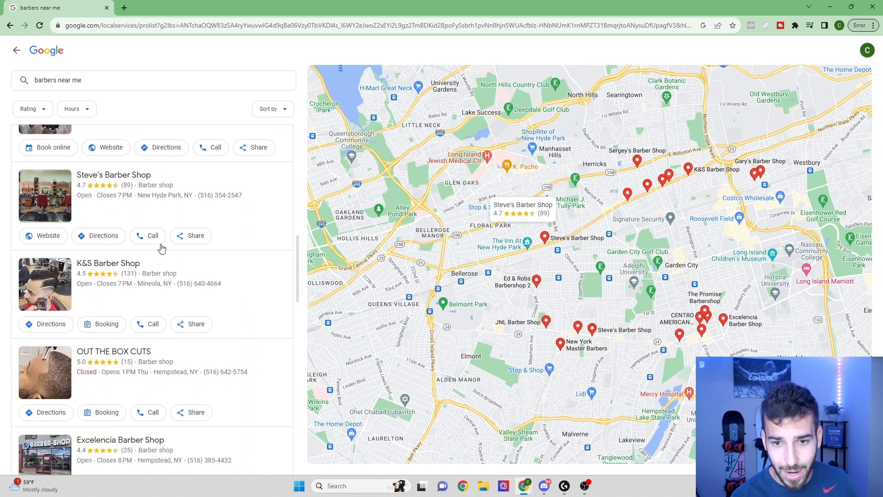
pyautogui.scroll(-3)
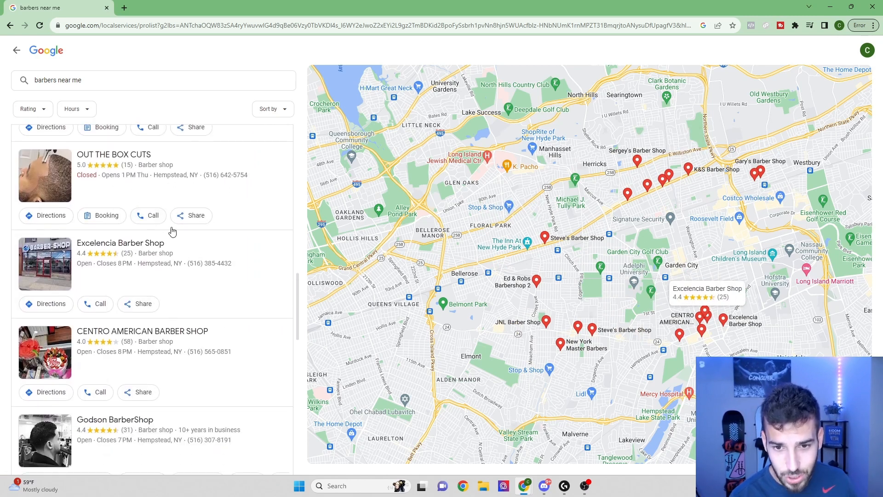
pyautogui.scroll(-3)
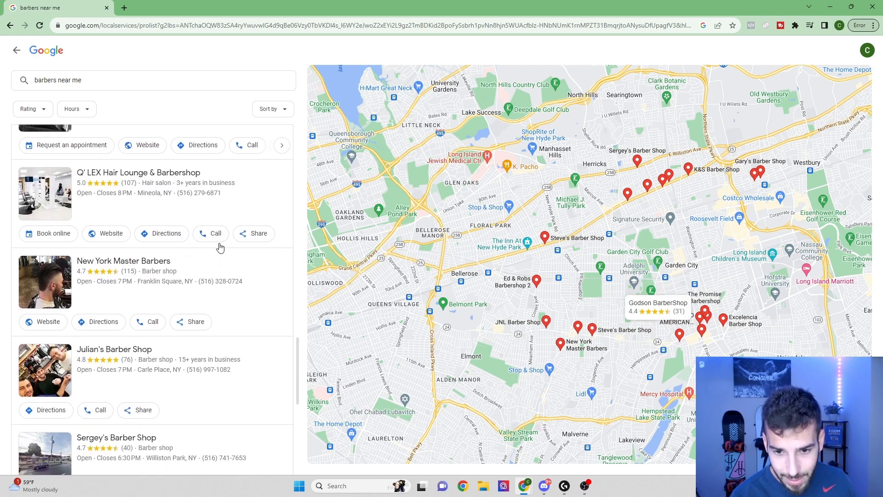
pyautogui.scroll(-3)
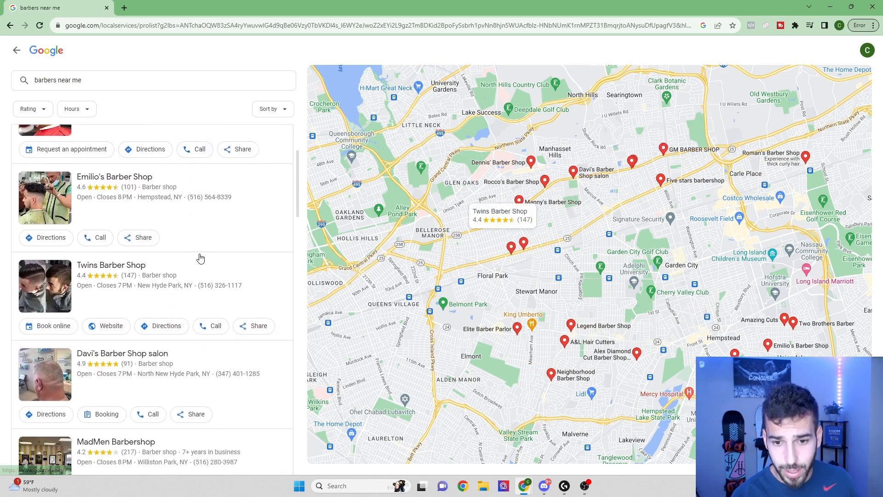
# Open Billy's Barber Shop and scroll through its 4.9-star customer reviews.
pyautogui.click(111, 239)
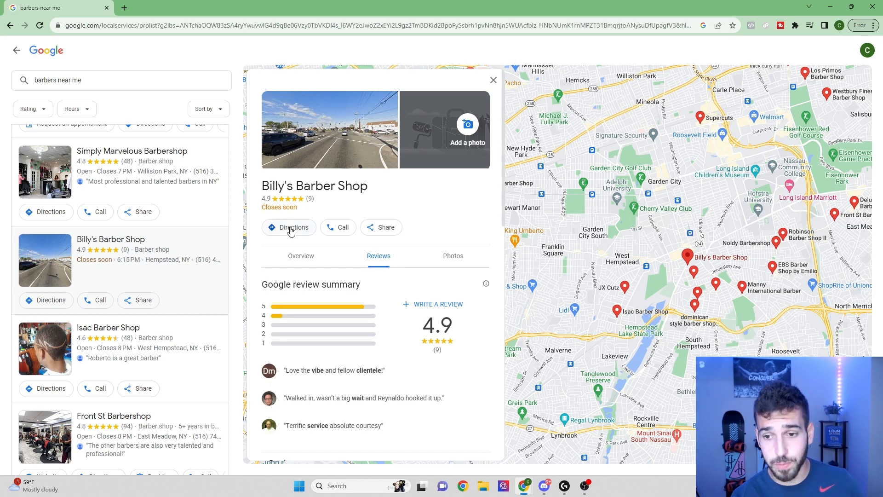
pyautogui.moveTo(299, 202)
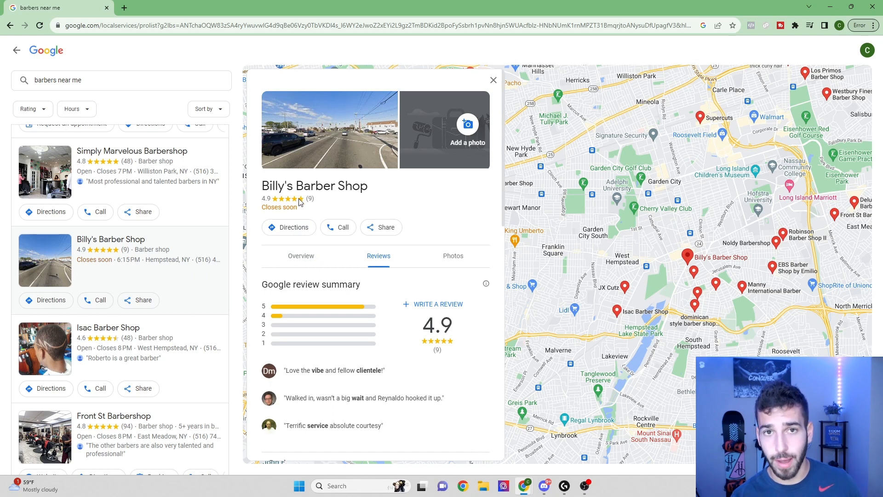
pyautogui.scroll(-3)
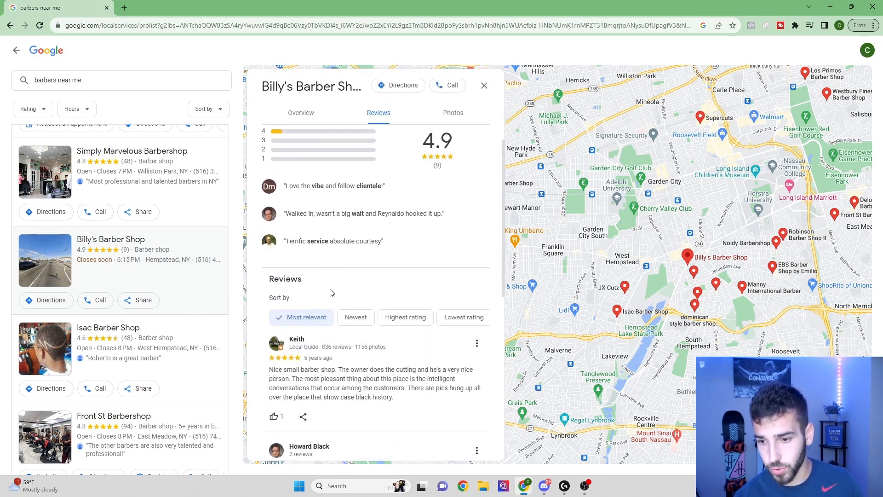
pyautogui.scroll(-3)
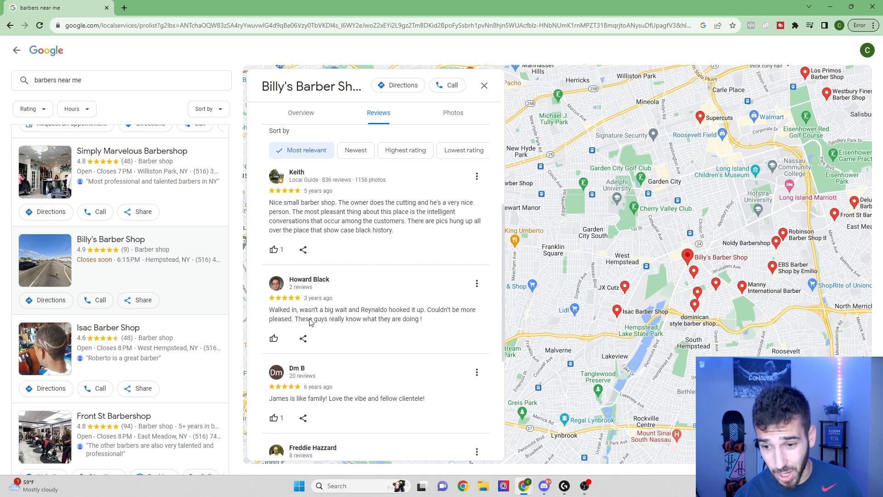
pyautogui.scroll(-3)
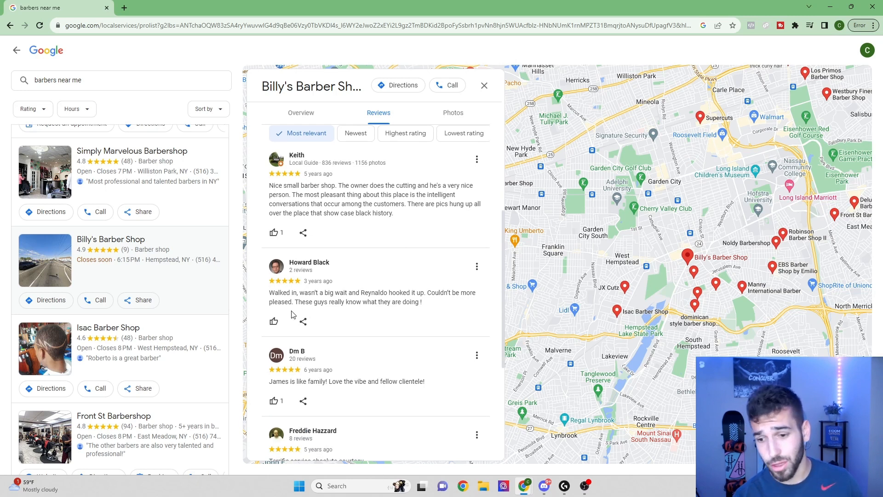
pyautogui.scroll(-3)
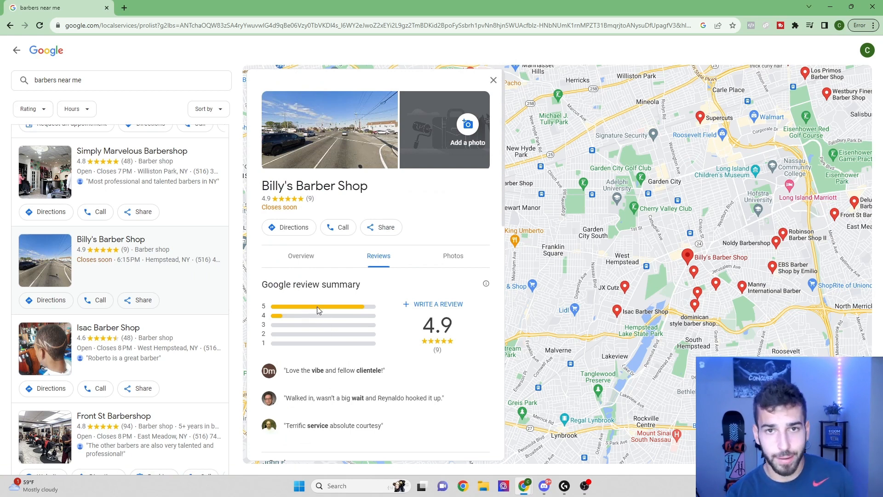
pyautogui.moveTo(456, 233)
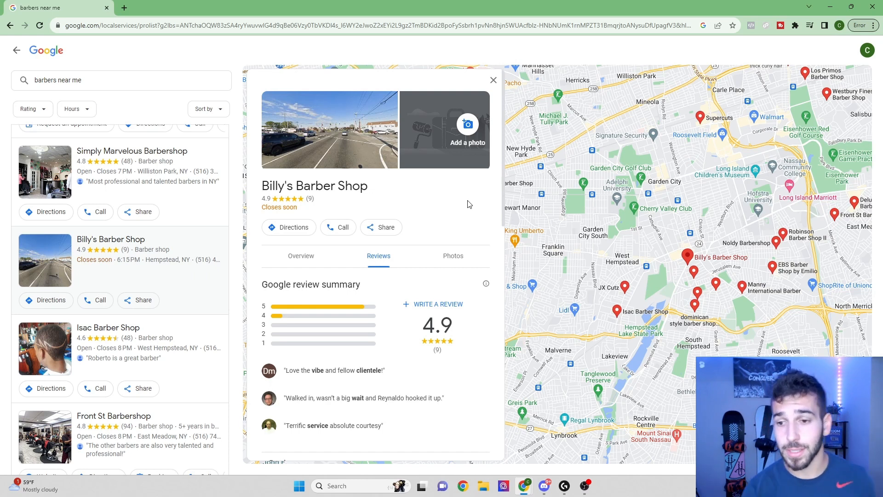
pyautogui.moveTo(445, 122)
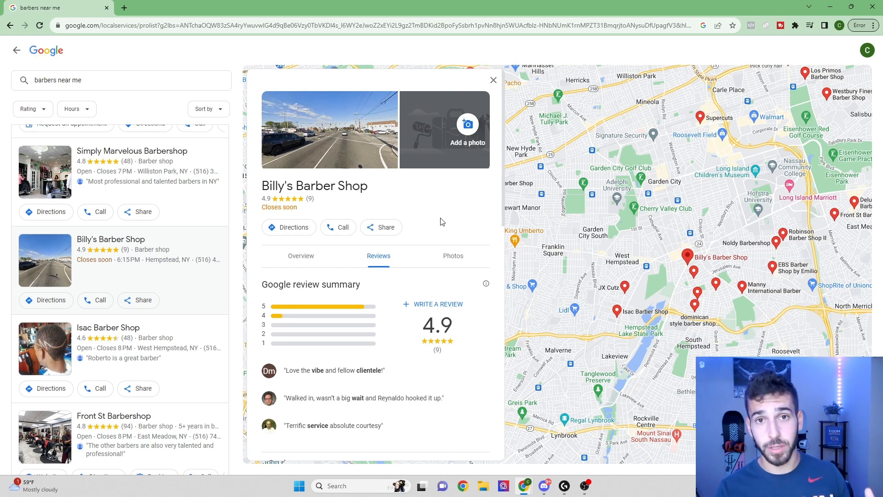
pyautogui.click(163, 7)
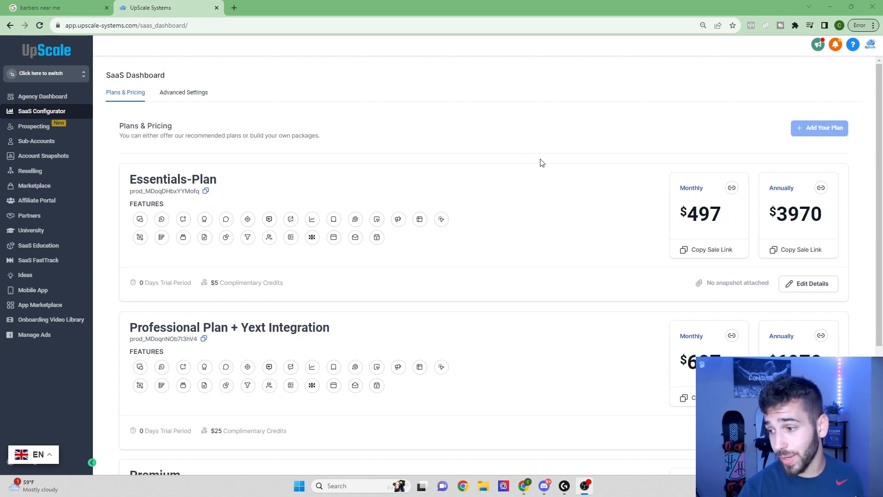
pyautogui.scroll(-3)
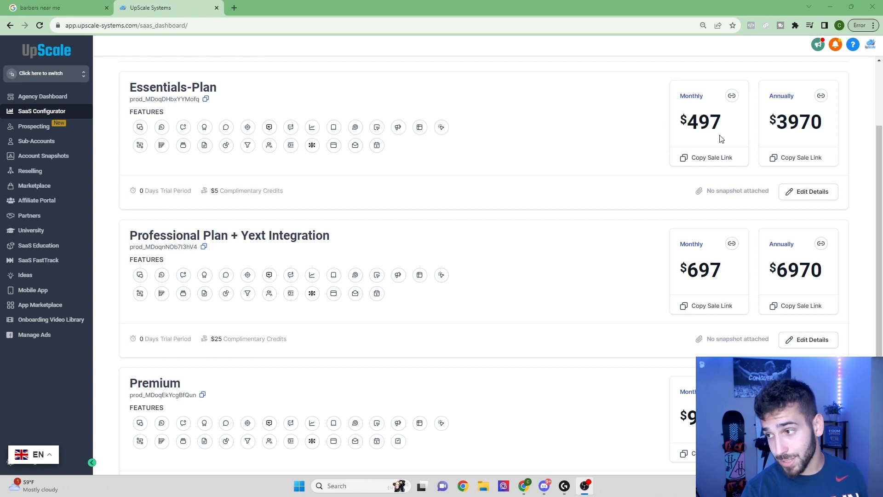
pyautogui.scroll(-3)
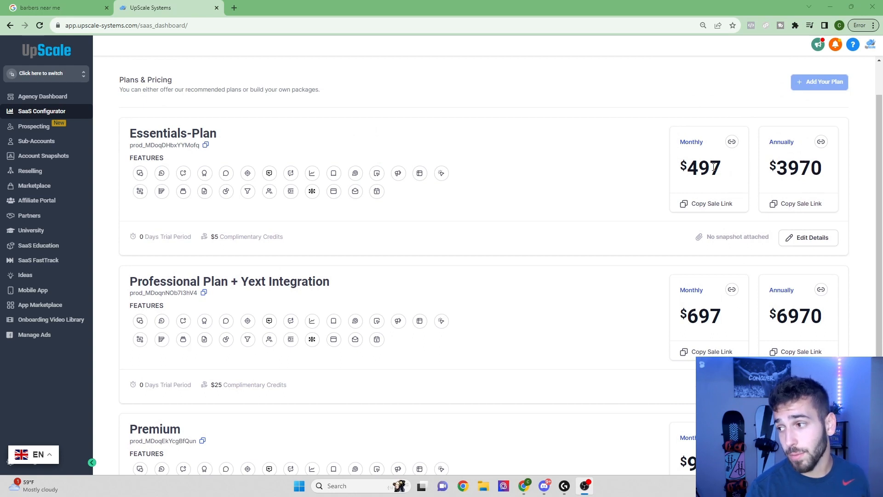
pyautogui.scroll(-3)
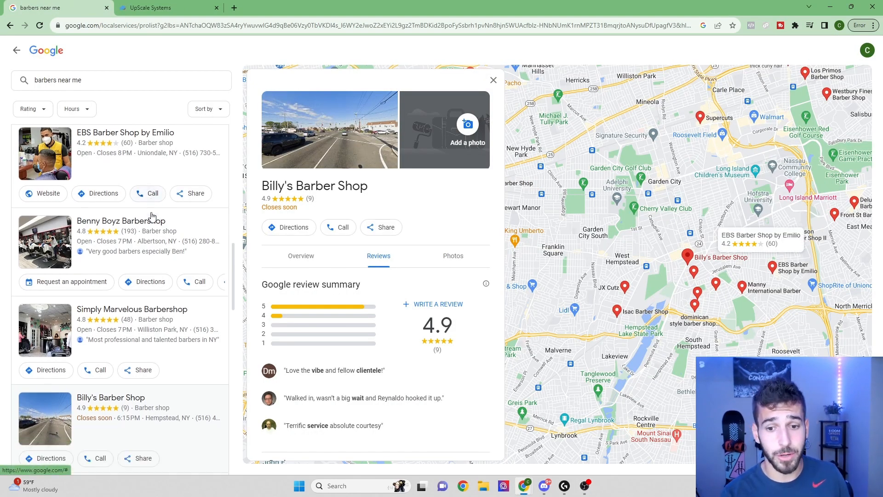
# Switch to the UpScale Systems tab to show the sub-account's Reputation overview.
pyautogui.scroll(-3)
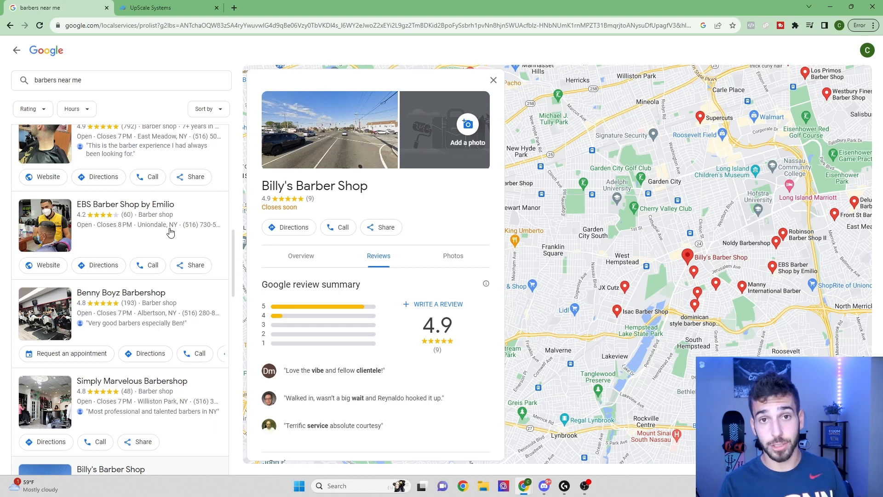
pyautogui.click(164, 8)
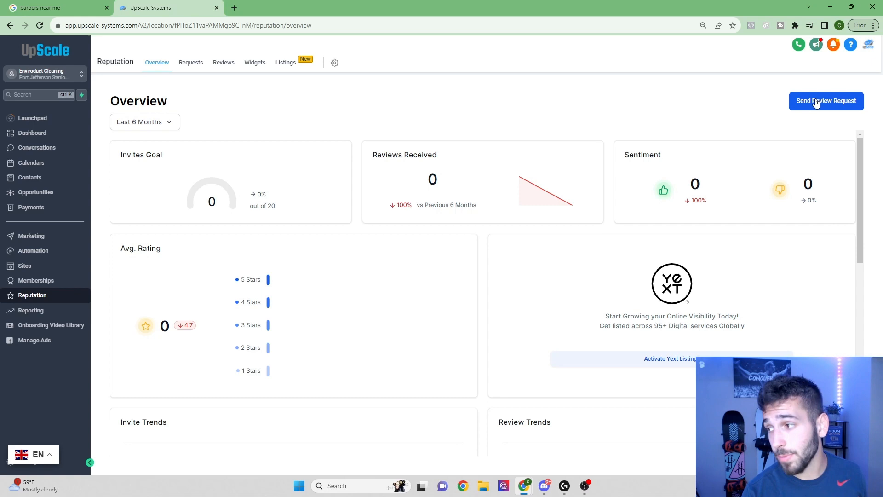
# Preview the Send Review Request form, compare with Google results, and close it unsent.
pyautogui.click(825, 101)
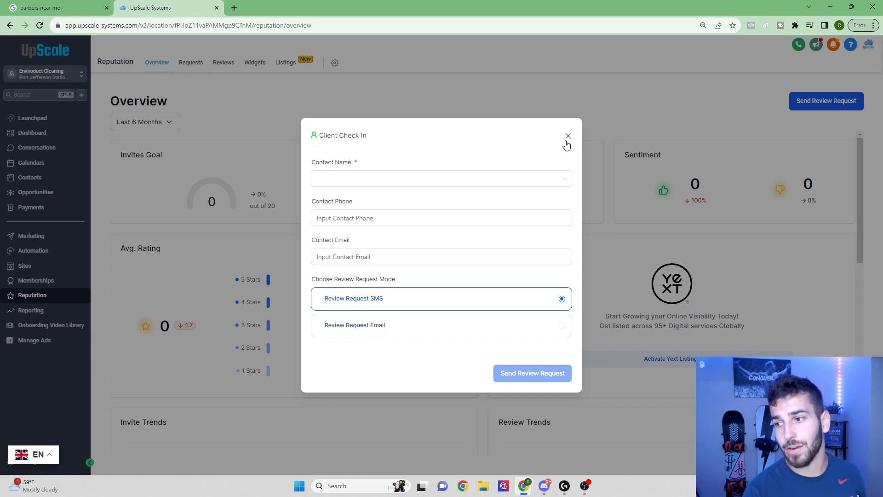
pyautogui.click(568, 136)
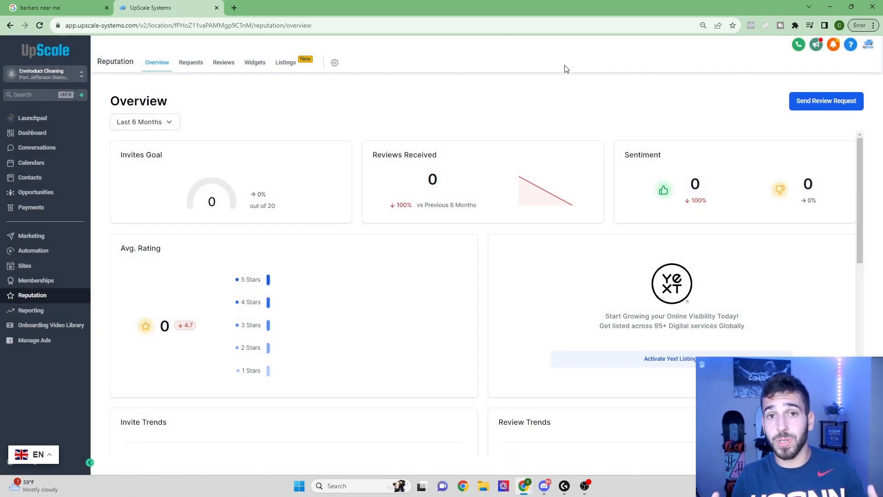
pyautogui.click(53, 8)
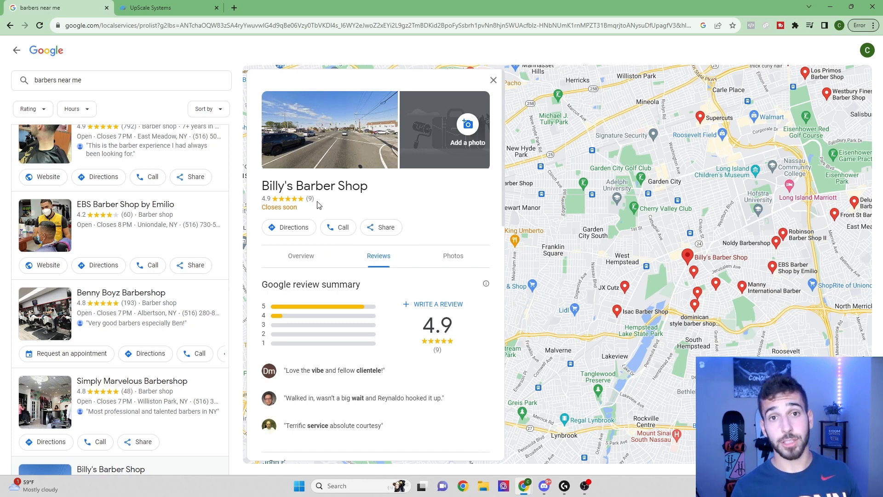
pyautogui.click(151, 7)
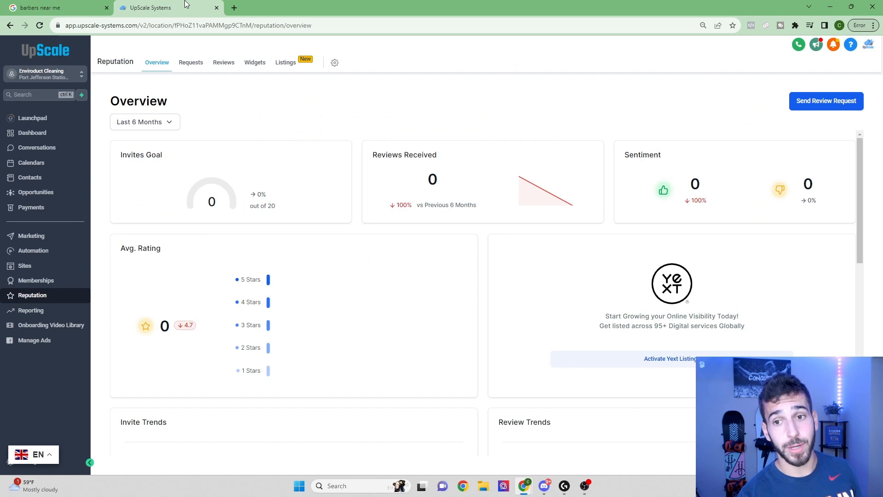
pyautogui.click(826, 101)
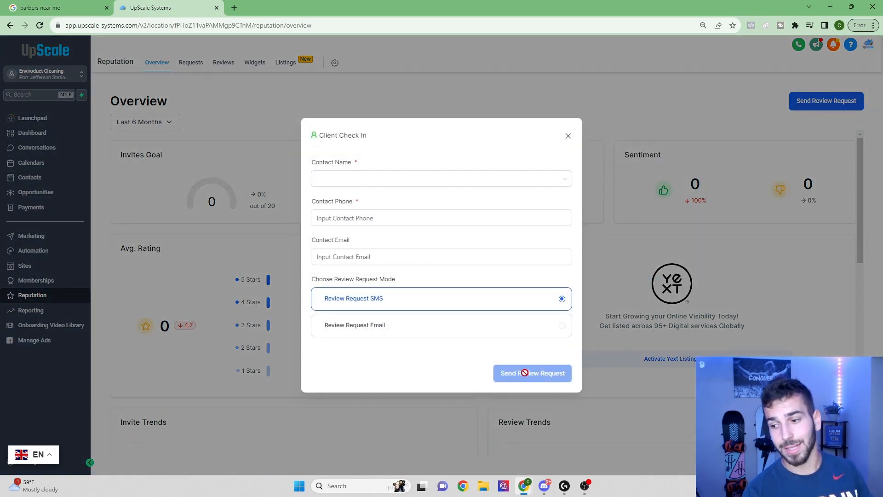
pyautogui.moveTo(507, 319)
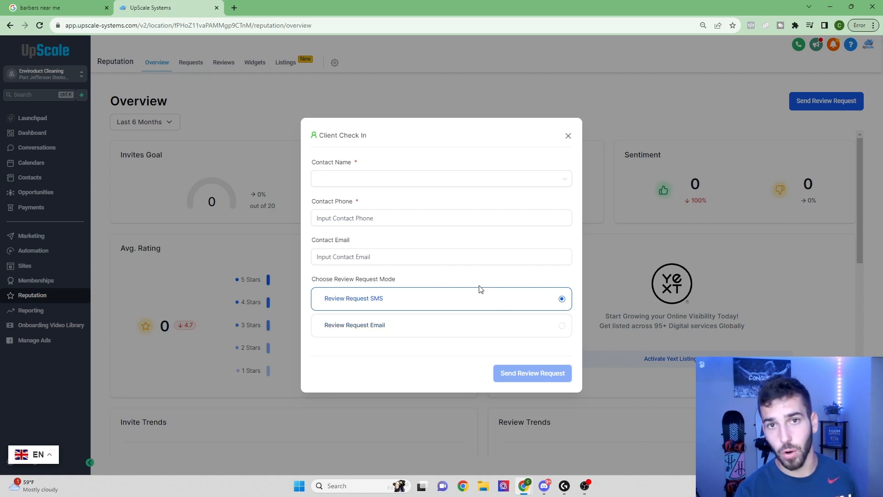
pyautogui.click(568, 136)
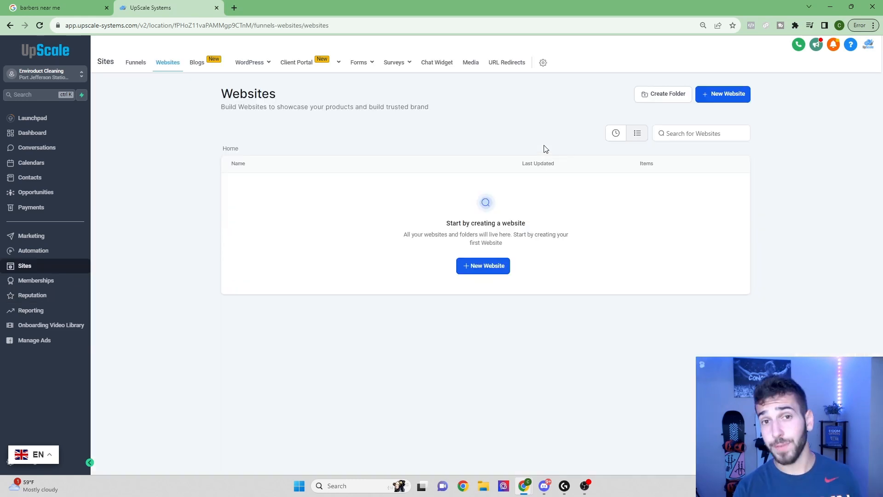
pyautogui.moveTo(534, 160)
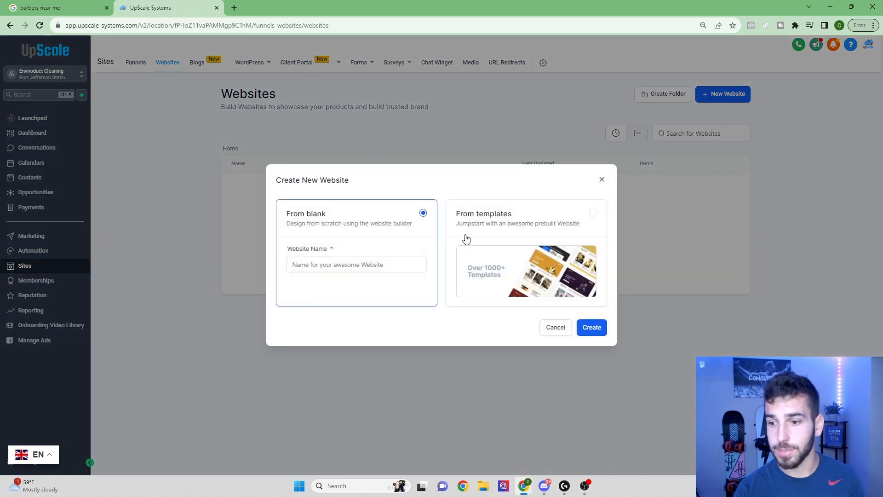
# Start a new website from templates, search 'barber', and pick Barber Haircut.
pyautogui.click(527, 218)
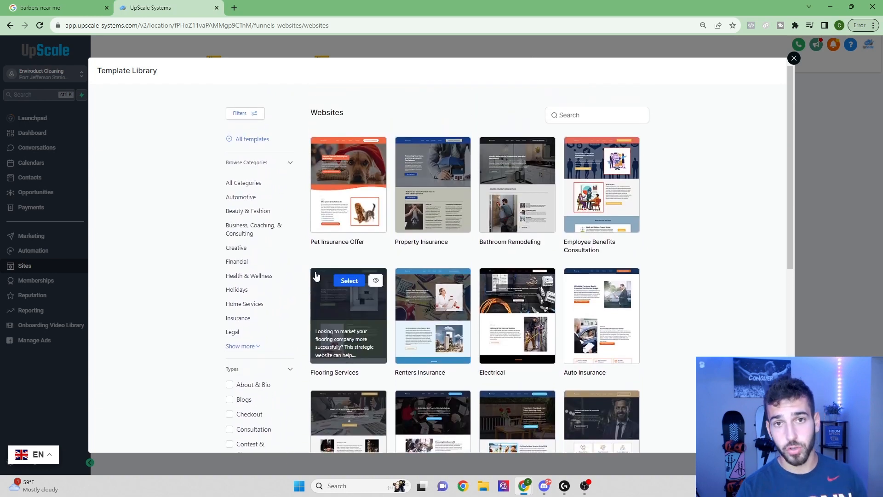
pyautogui.click(597, 115)
pyautogui.write('barber')
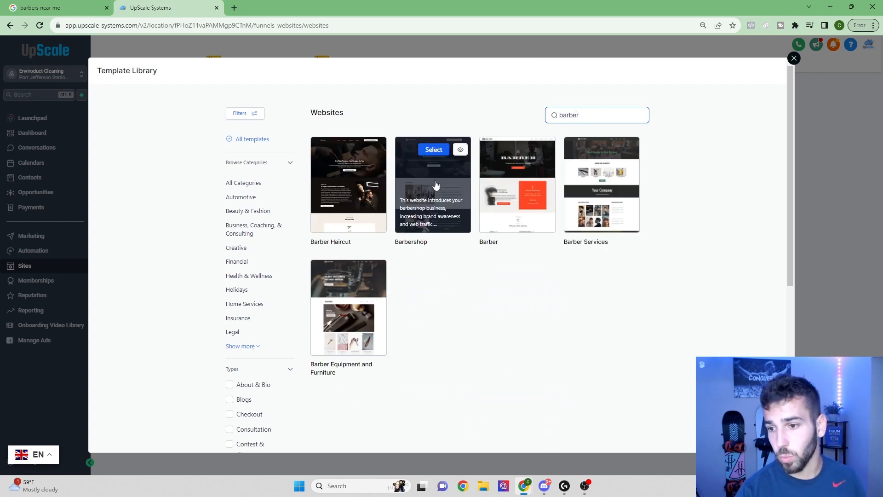
pyautogui.moveTo(543, 360)
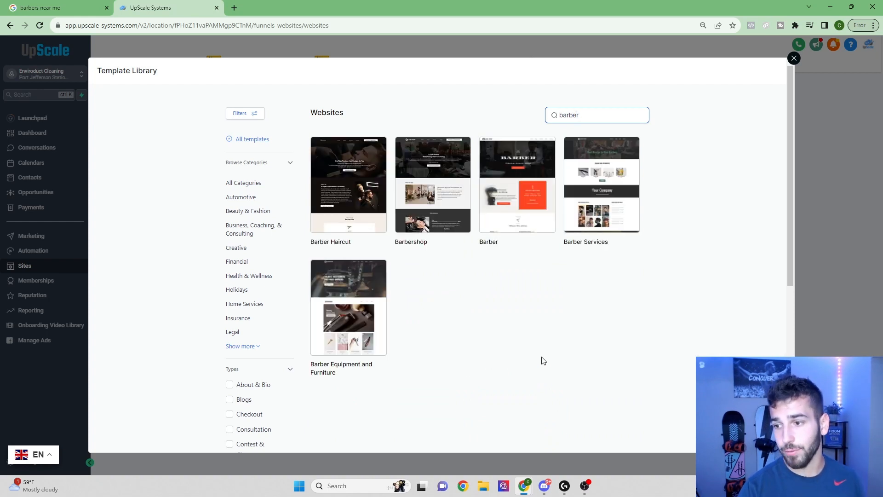
pyautogui.moveTo(349, 186)
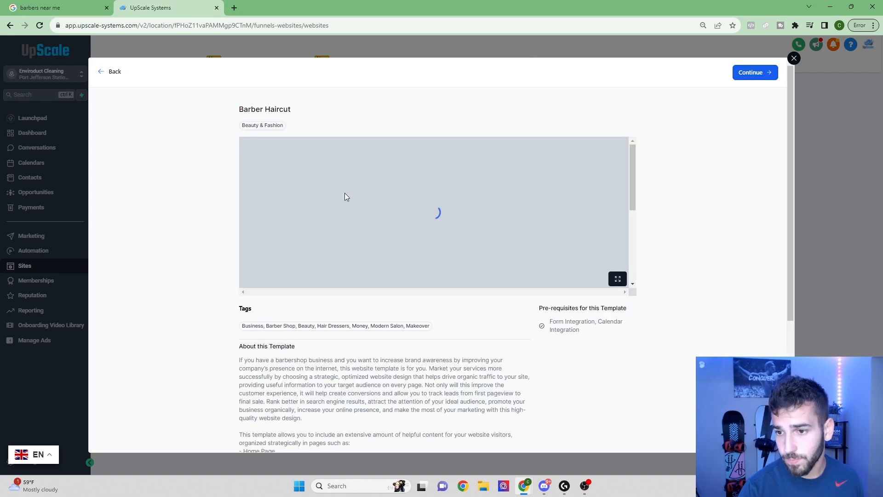
pyautogui.click(754, 72)
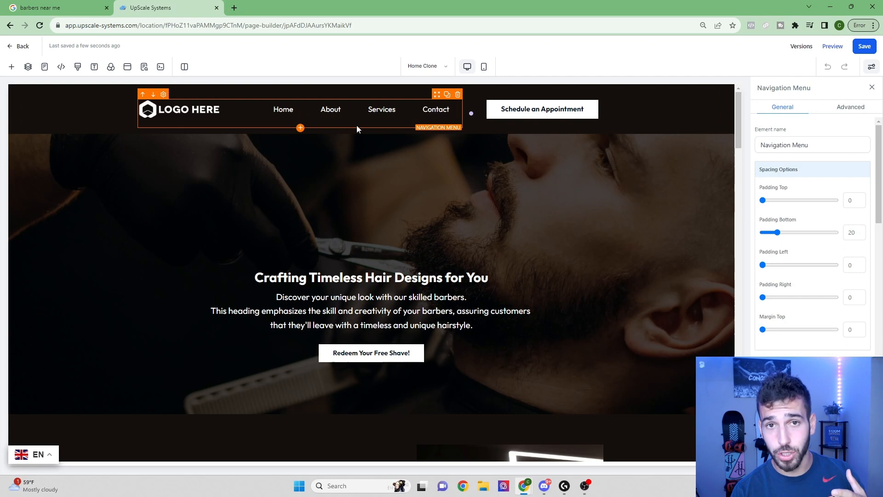
# Scroll through the Barber Haircut homepage sections in the page builder.
pyautogui.scroll(-3)
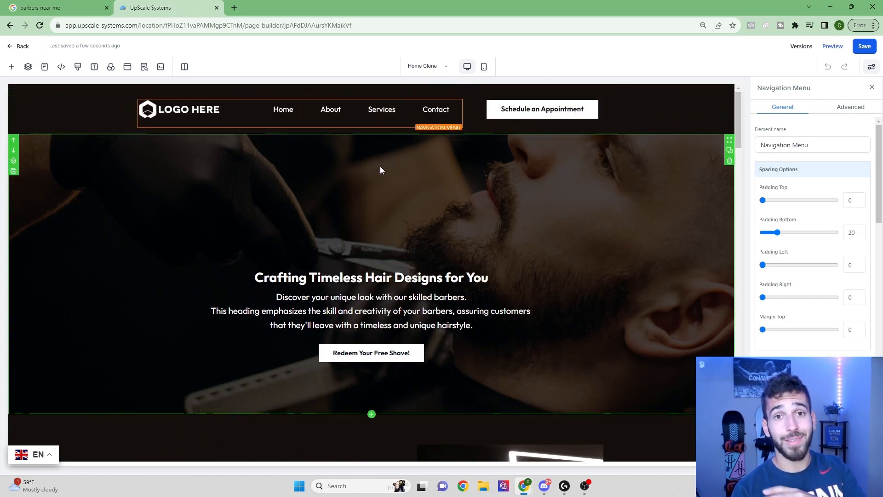
pyautogui.moveTo(378, 179)
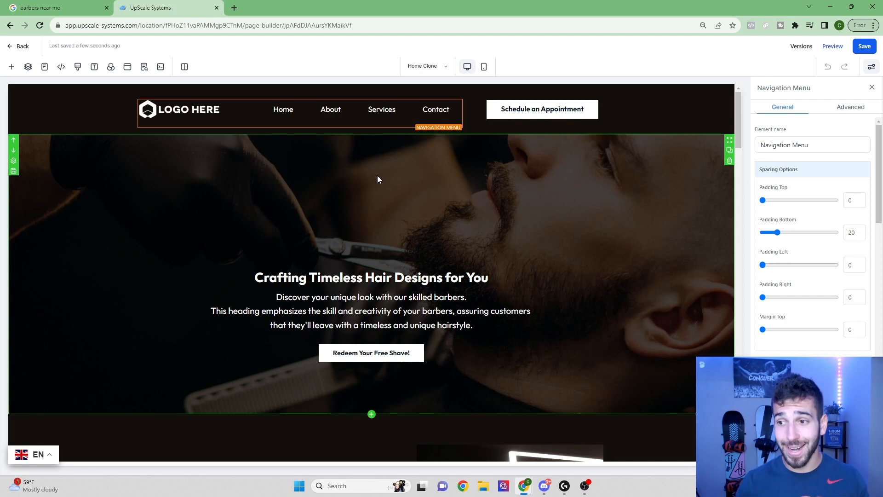
pyautogui.moveTo(386, 199)
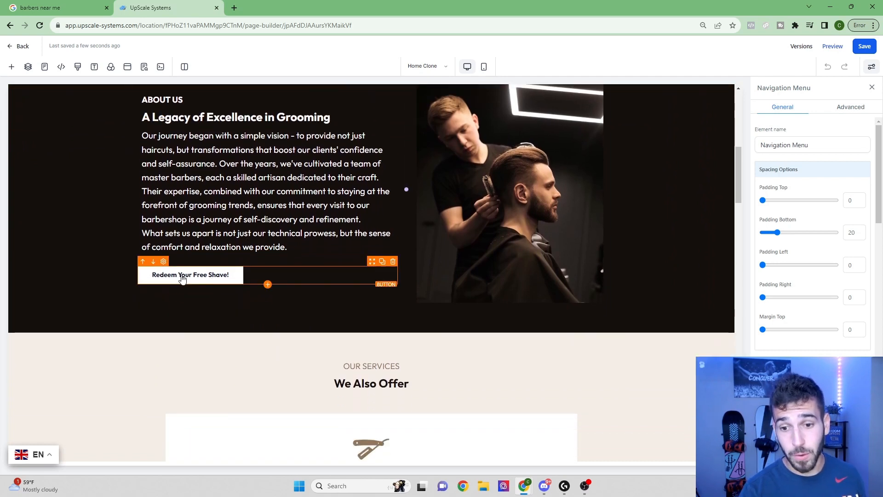
pyautogui.scroll(-3)
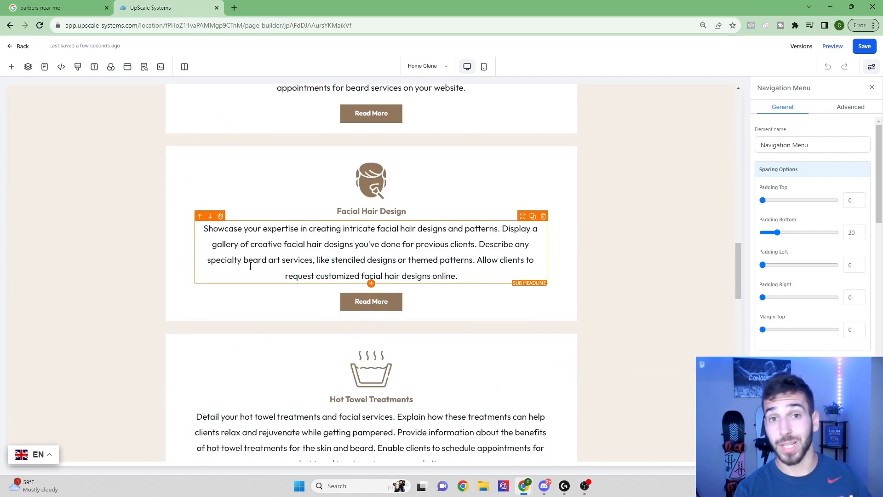
pyautogui.scroll(-3)
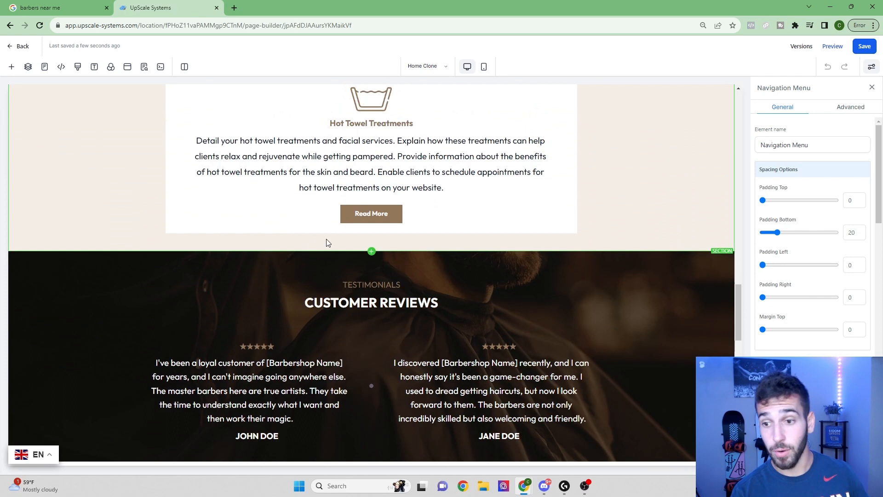
pyautogui.scroll(-3)
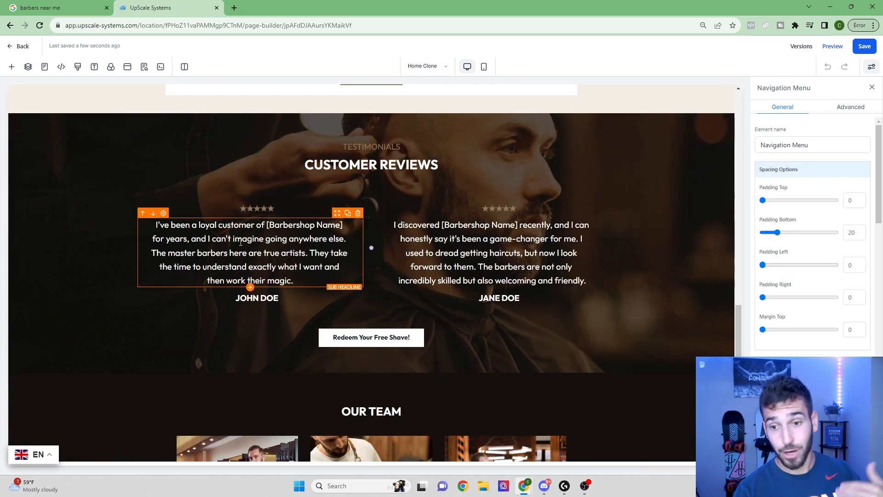
pyautogui.scroll(-3)
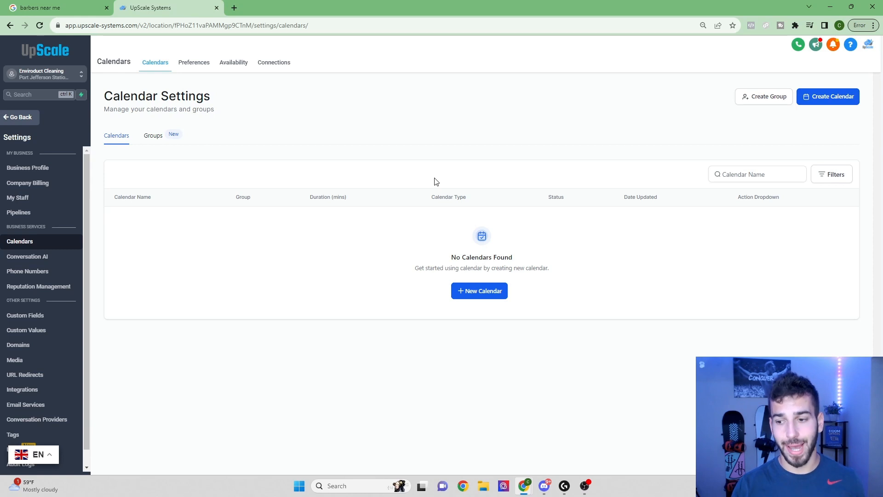
pyautogui.moveTo(480, 291)
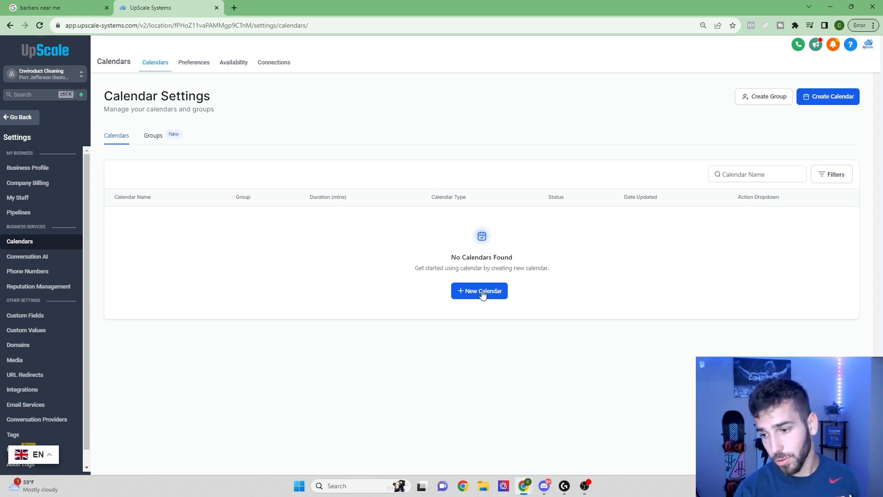
# Begin a new calendar from the empty Calendars settings page.
pyautogui.click(480, 290)
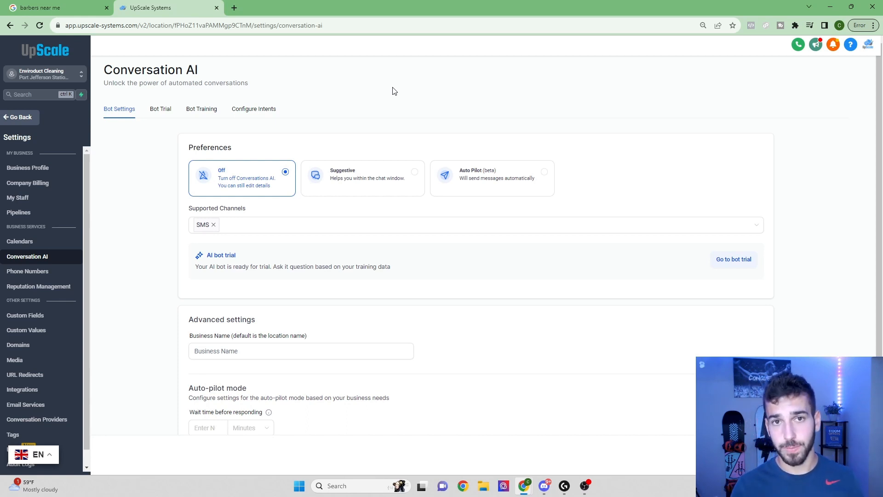
pyautogui.moveTo(520, 168)
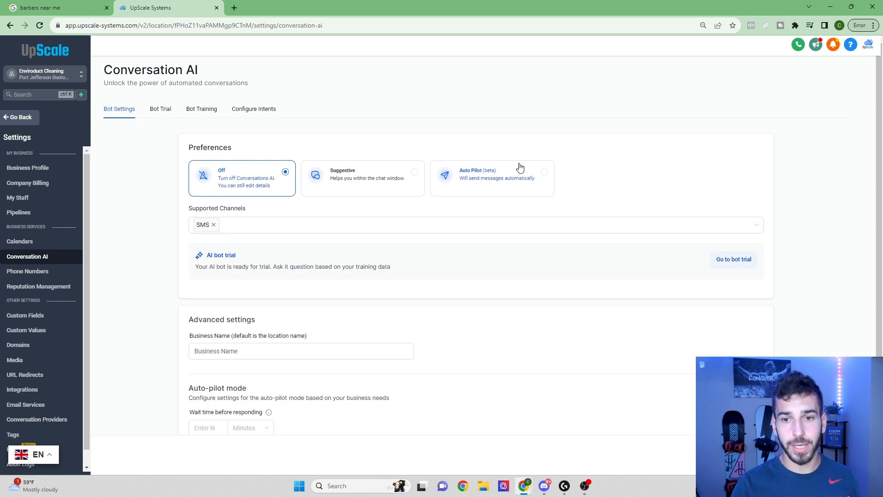
# Show the Conversation AI Bot Training tab with its web crawler and Q&A options.
pyautogui.click(201, 109)
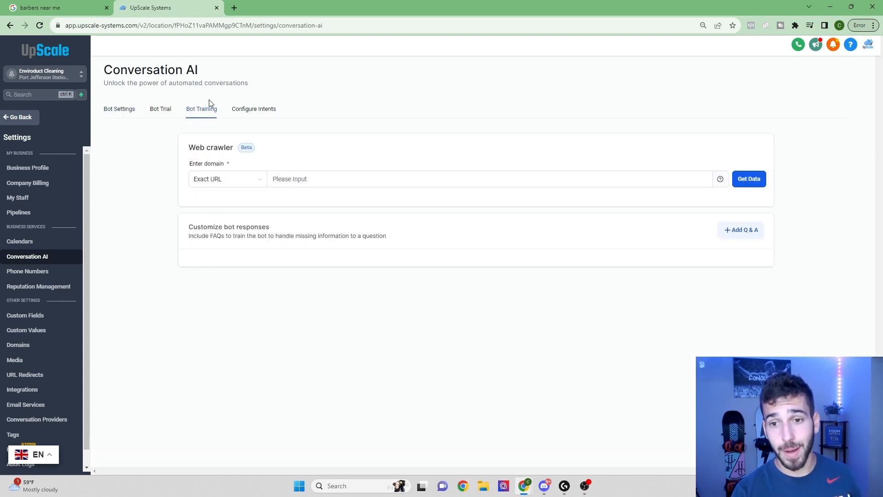
pyautogui.click(489, 179)
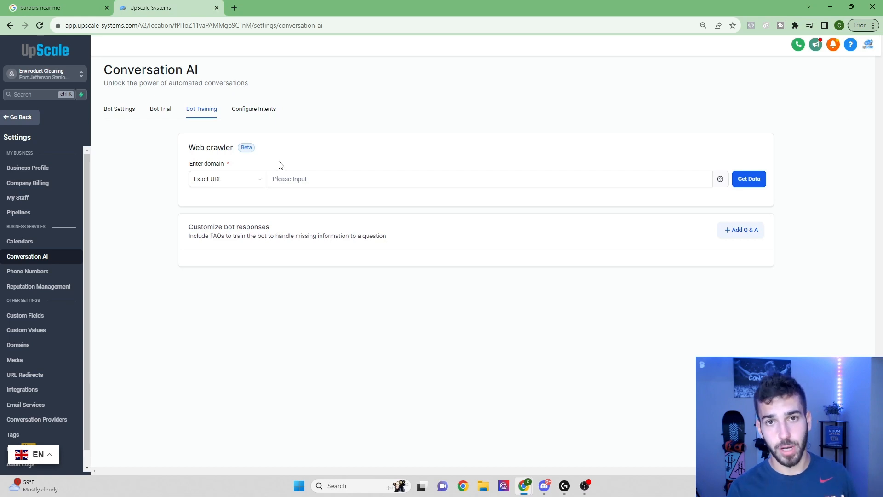
pyautogui.click(36, 147)
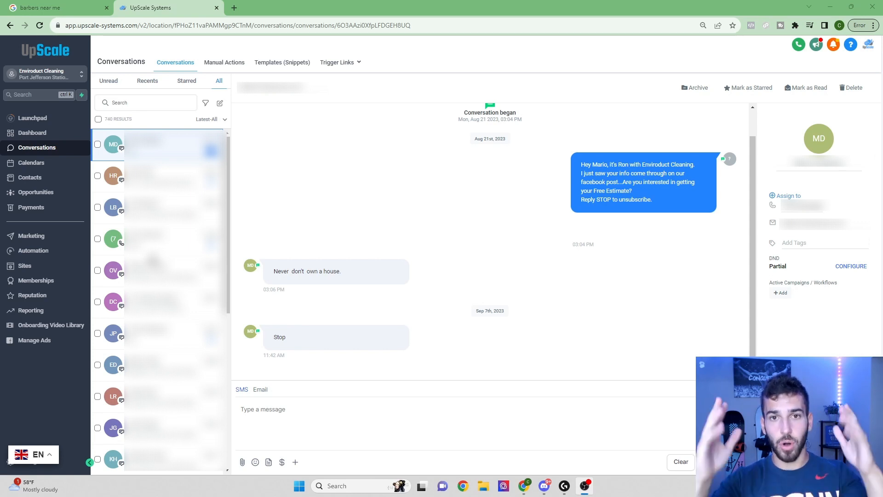
# Go to the Launchpad checklist showing mobile app, Google Business and Facebook connected.
pyautogui.click(33, 118)
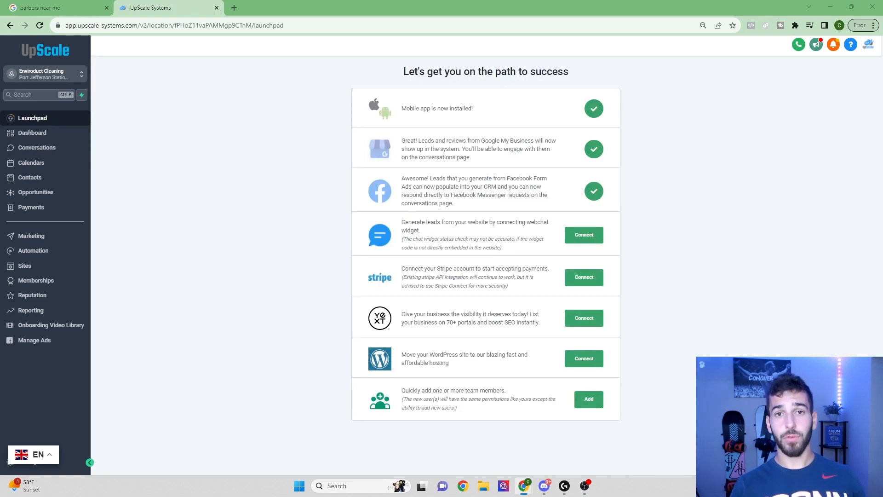